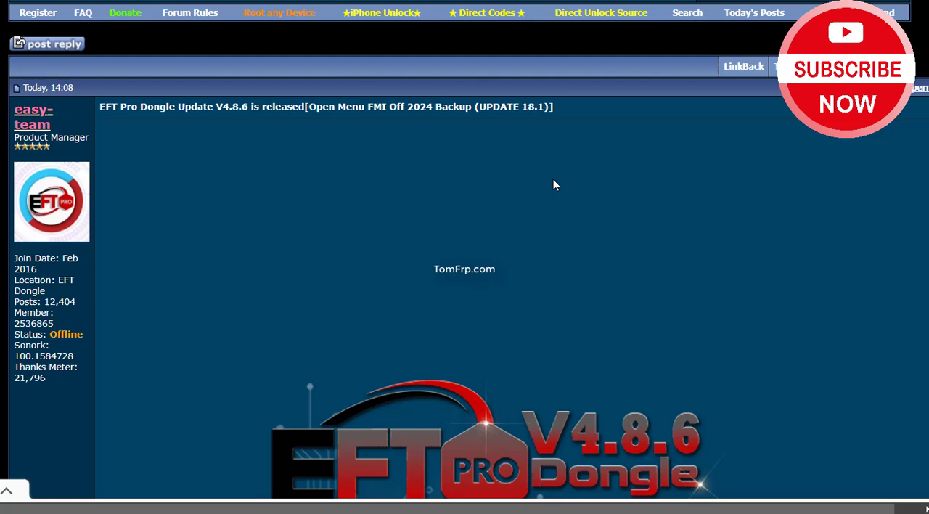
Scroll past the V4.8.6 banner, What's New graphic and Qualcomm model table to the 'Build 001 is released' notes.
scroll(down, 3)
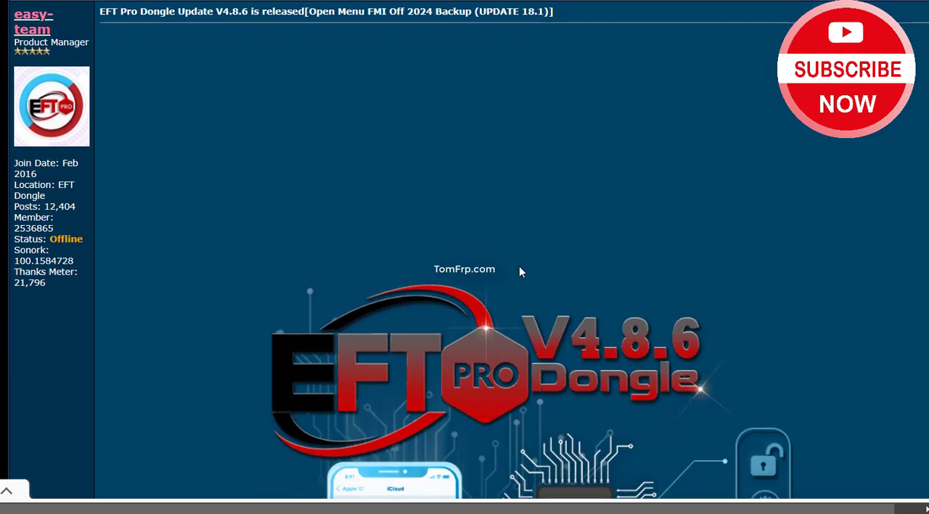
scroll(down, 3)
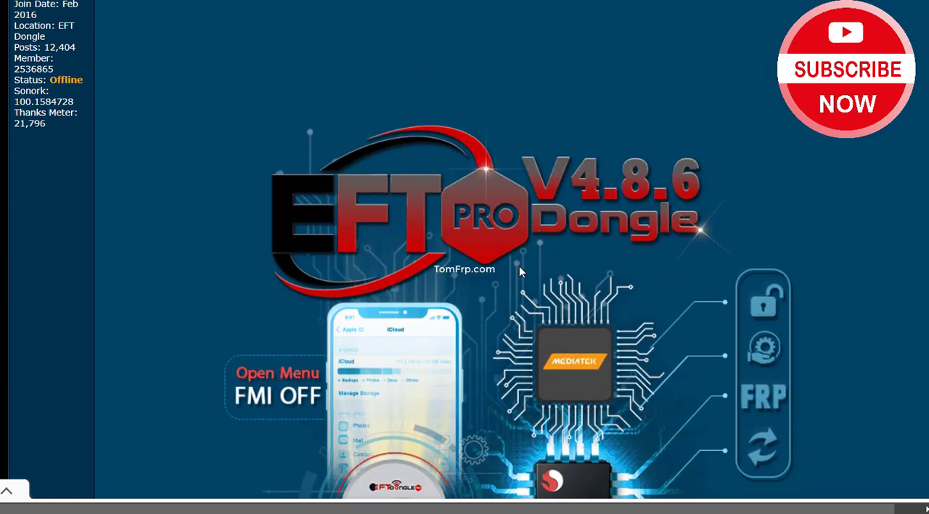
scroll(down, 3)
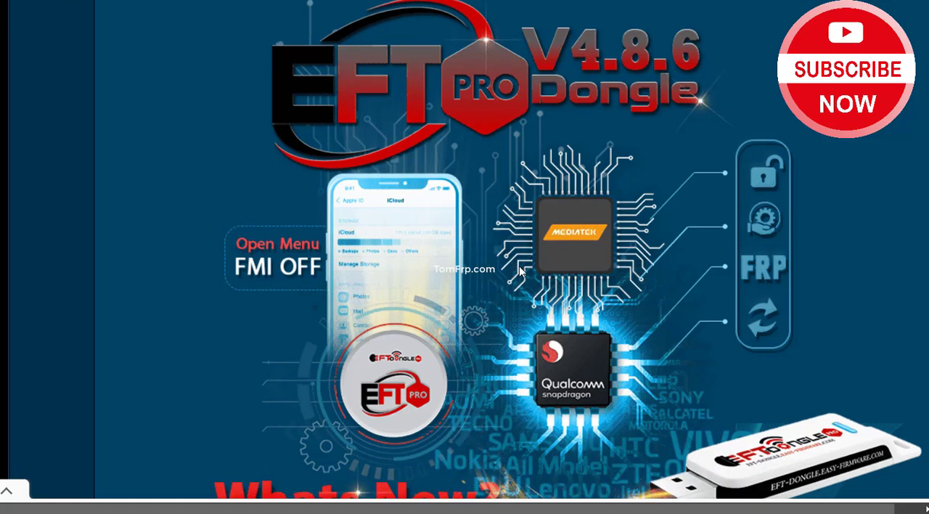
scroll(down, 3)
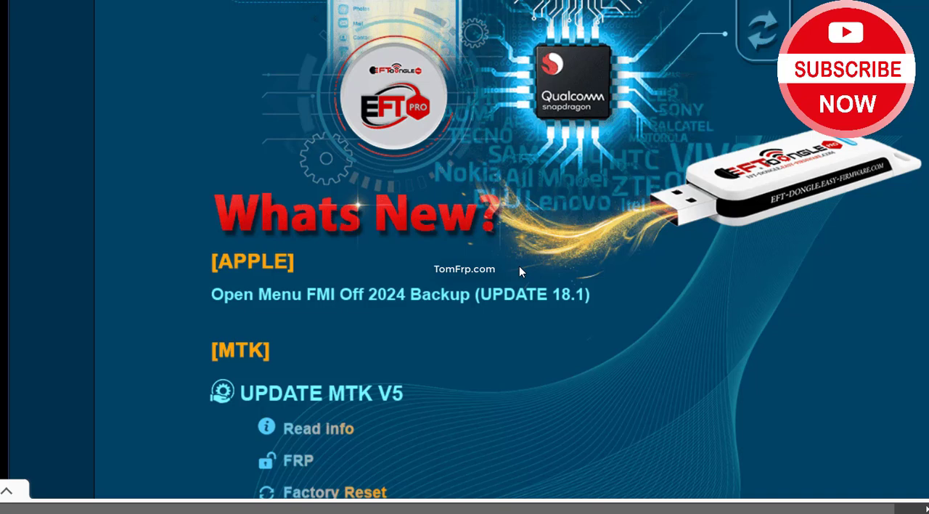
scroll(down, 3)
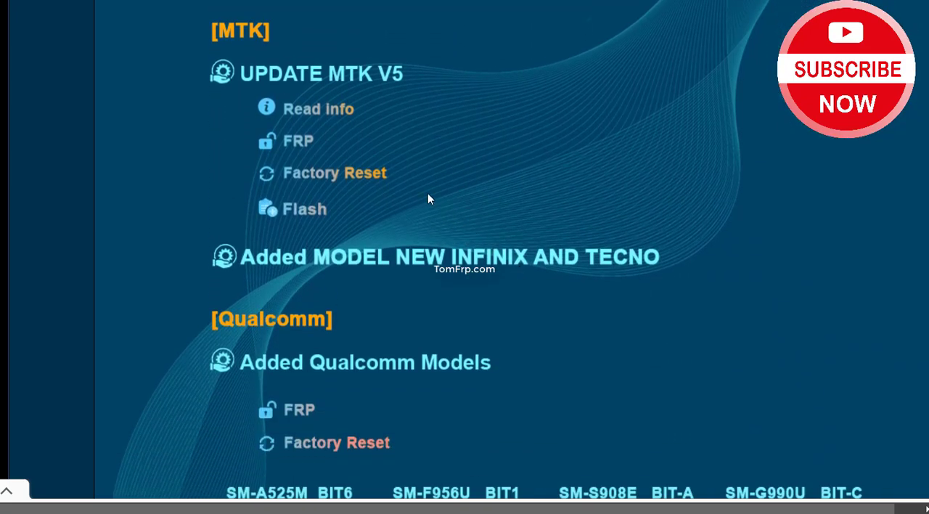
scroll(down, 3)
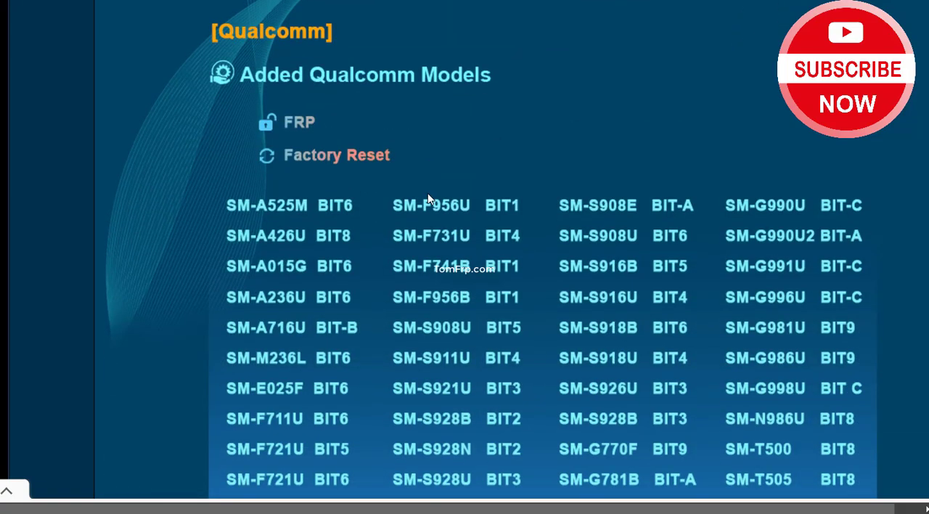
scroll(down, 3)
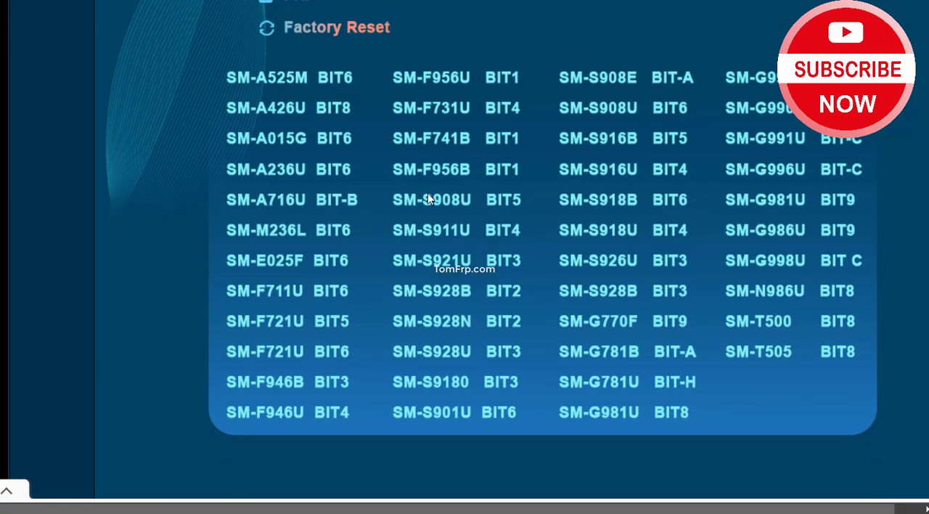
scroll(down, 3)
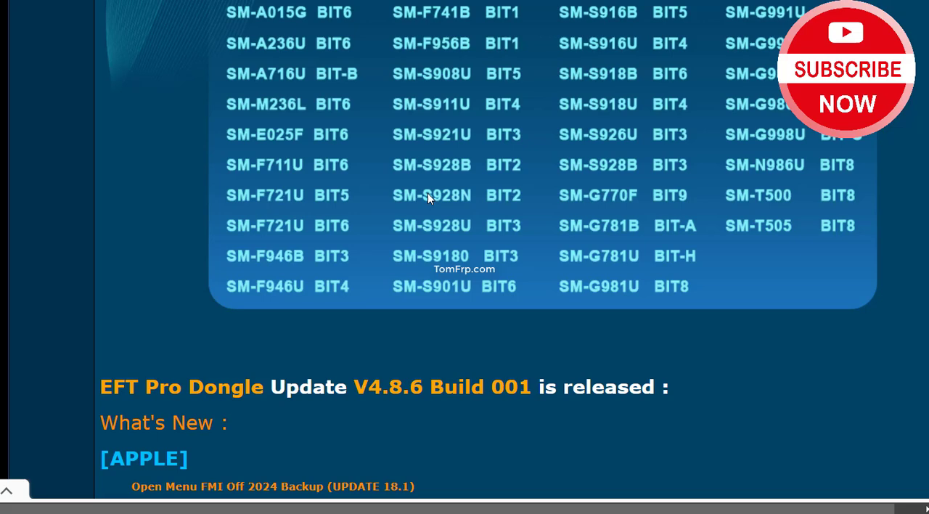
Scroll through the What's New text to the Samsung model list and select its text above the iCloud tool screenshot.
scroll(down, 3)
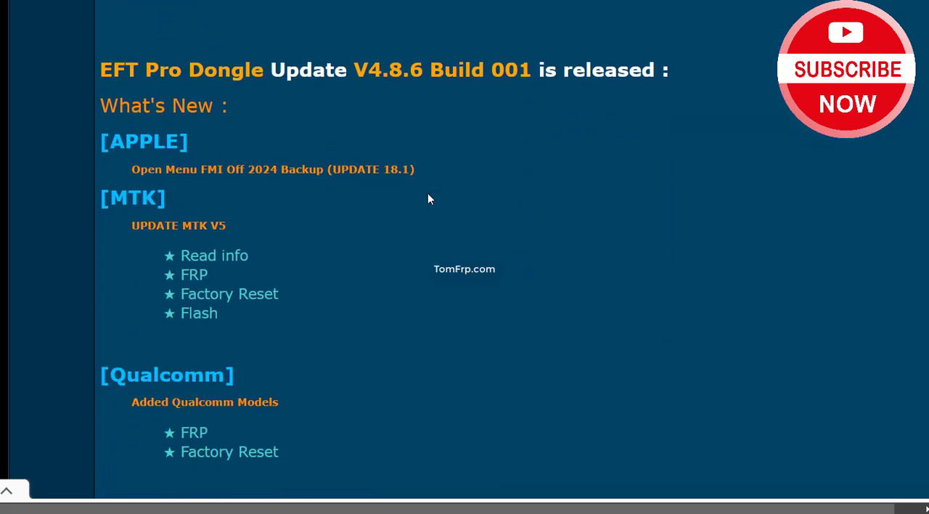
scroll(down, 3)
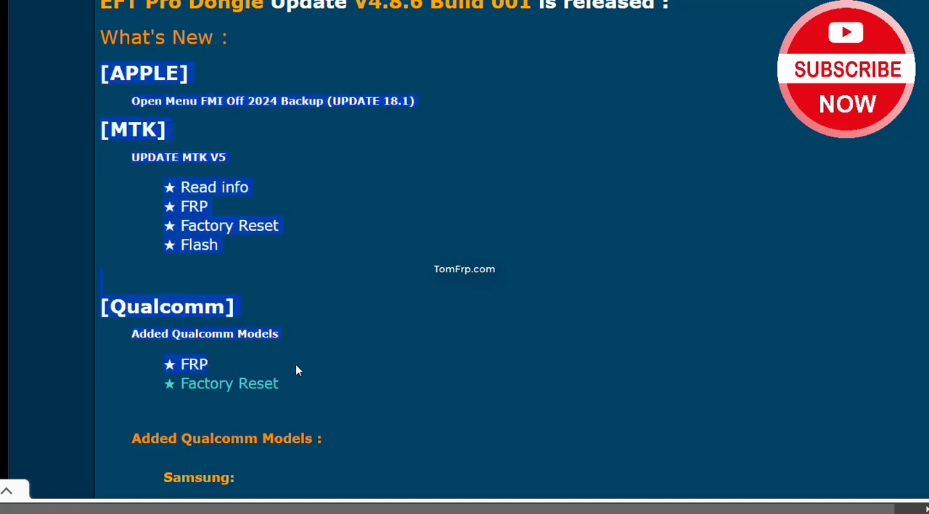
click(401, 345)
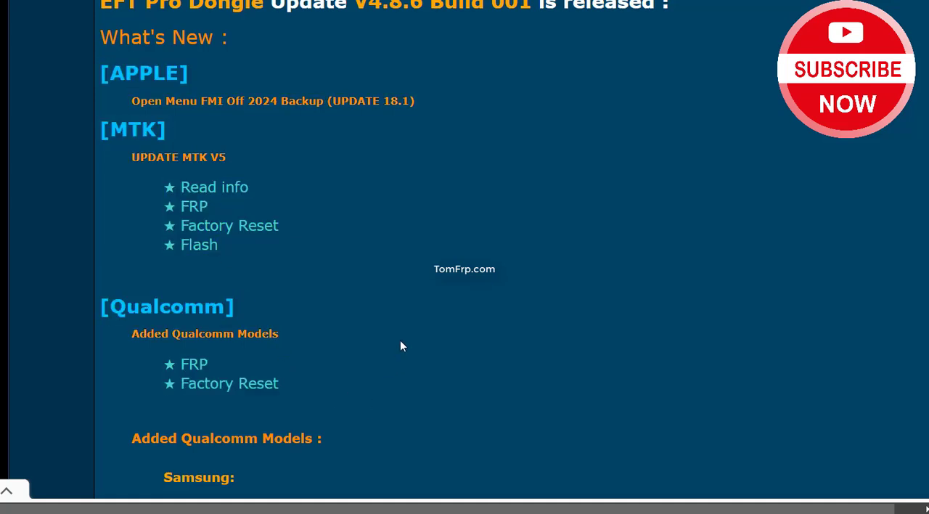
scroll(down, 3)
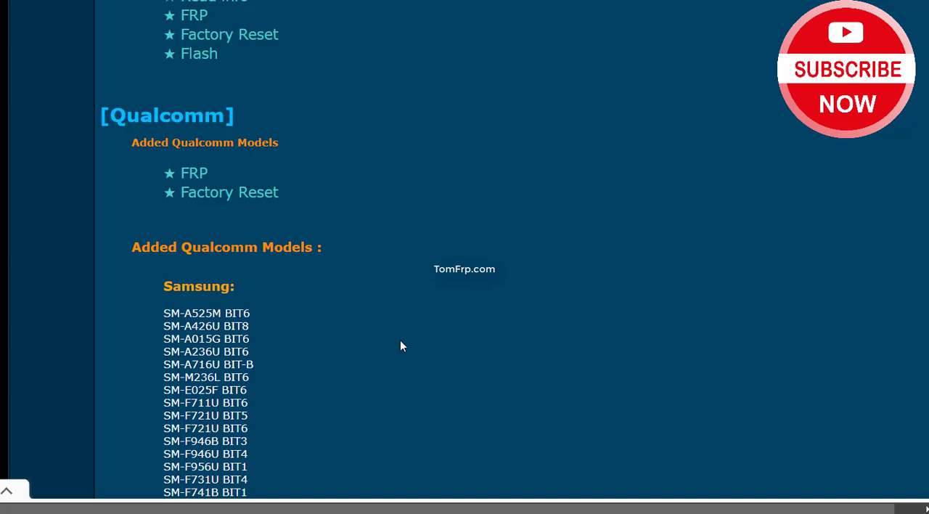
scroll(down, 3)
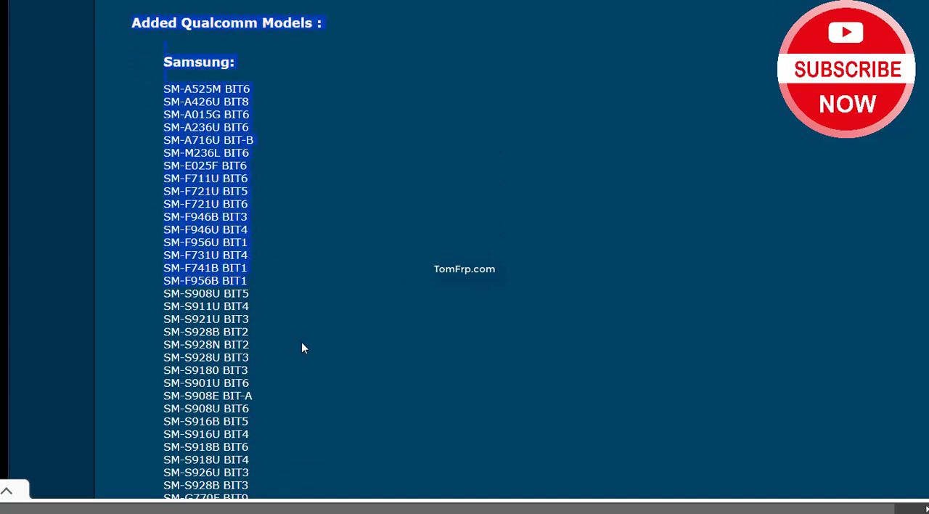
drag(303, 349, 376, 402)
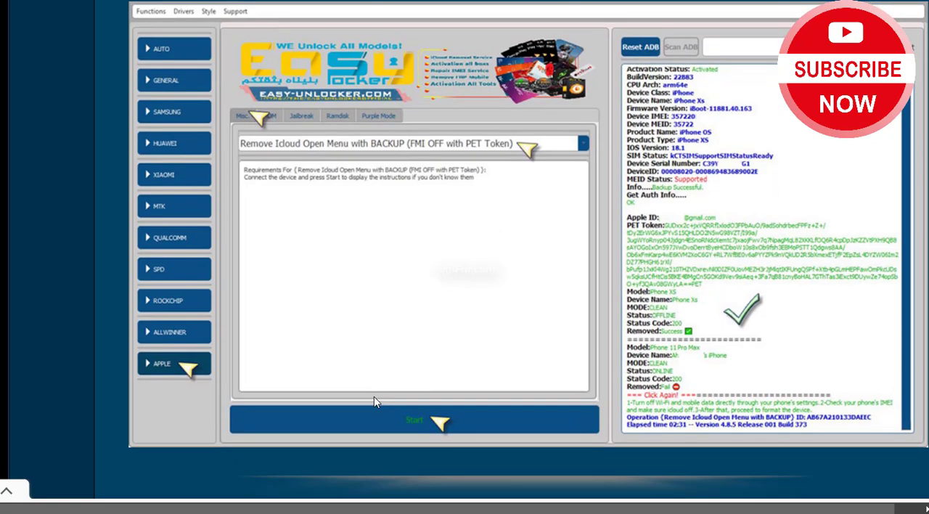
Scroll through the previous-version MTK, SPD, Samsung, Qualcomm, Apple and Rockchip feature list to the EFT Dongle Download button.
scroll(down, 3)
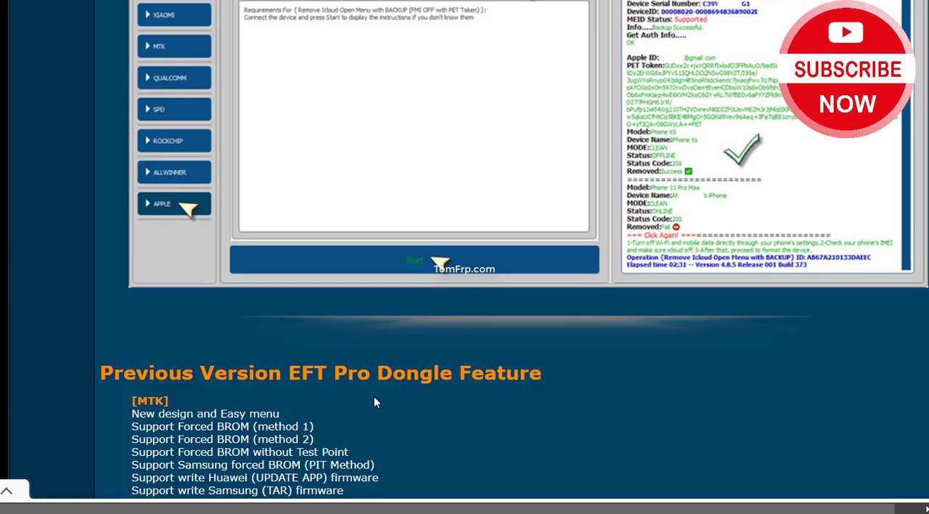
scroll(down, 3)
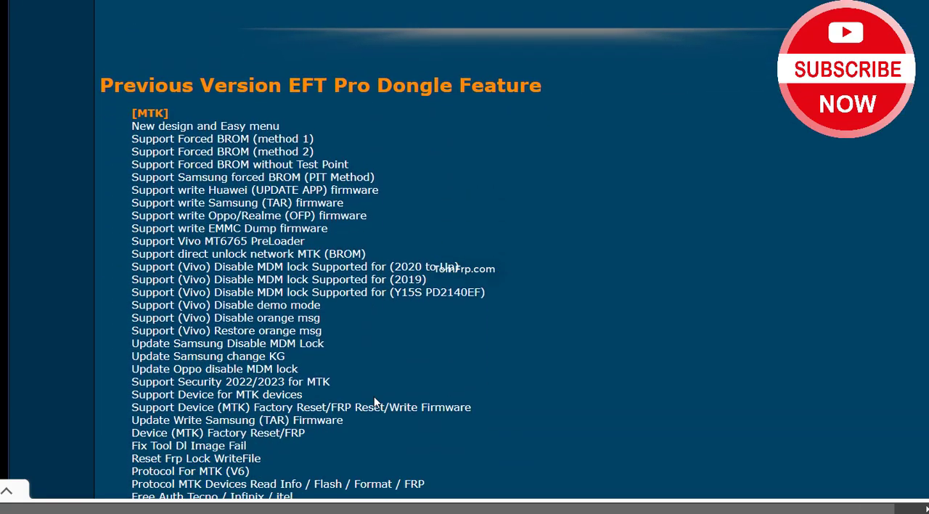
scroll(down, 3)
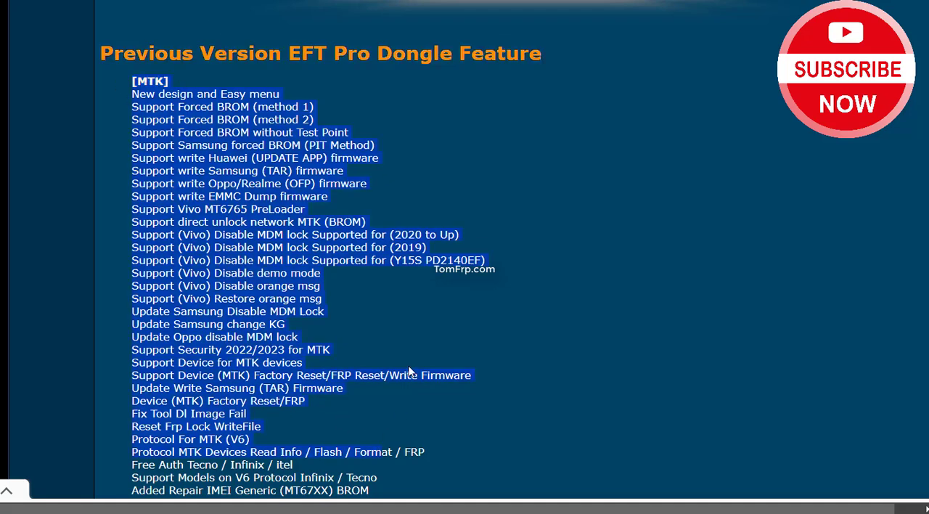
scroll(down, 3)
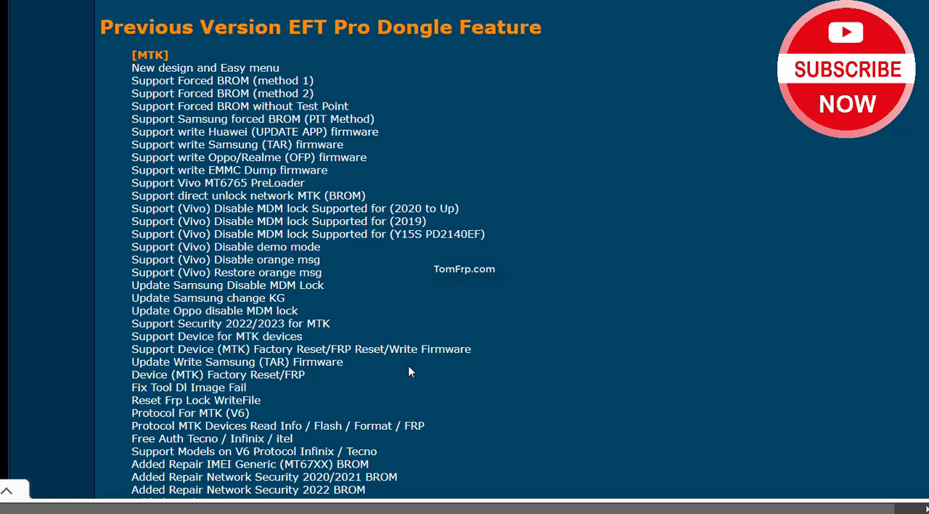
scroll(down, 3)
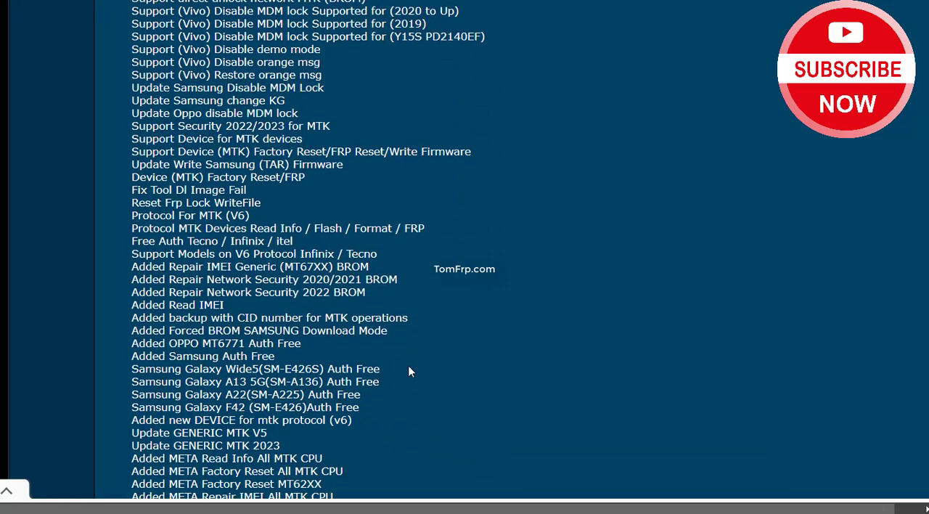
scroll(down, 3)
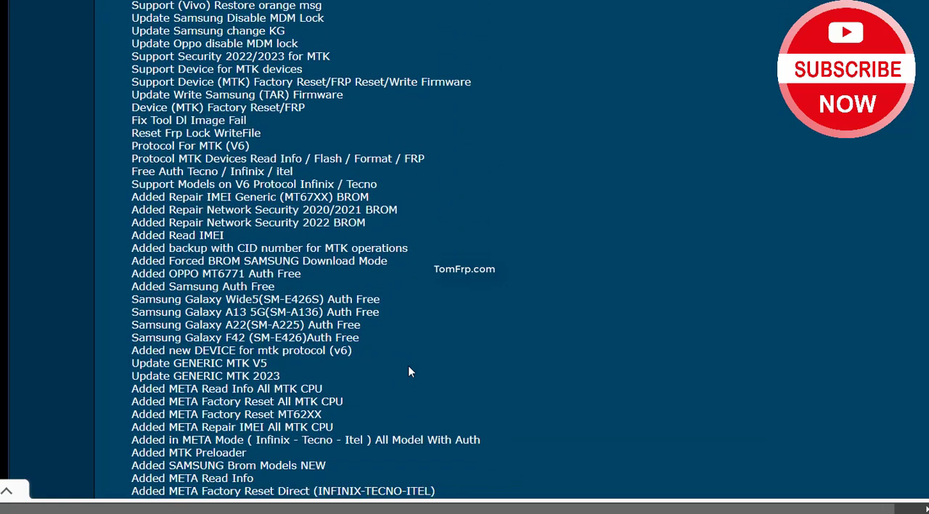
scroll(down, 3)
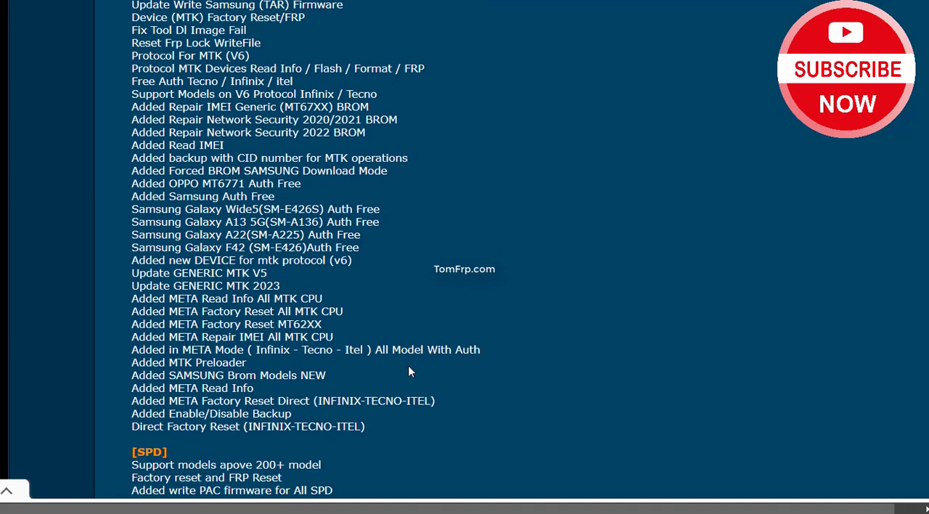
scroll(down, 3)
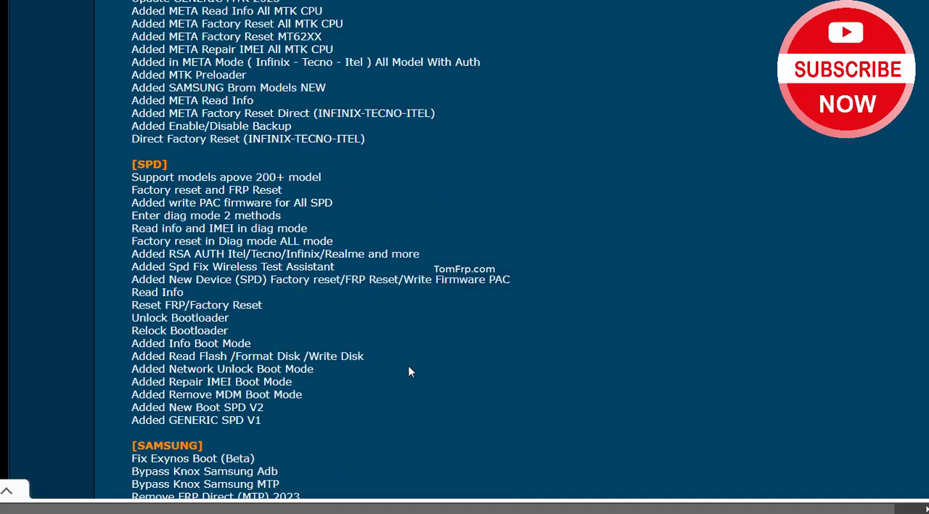
scroll(down, 3)
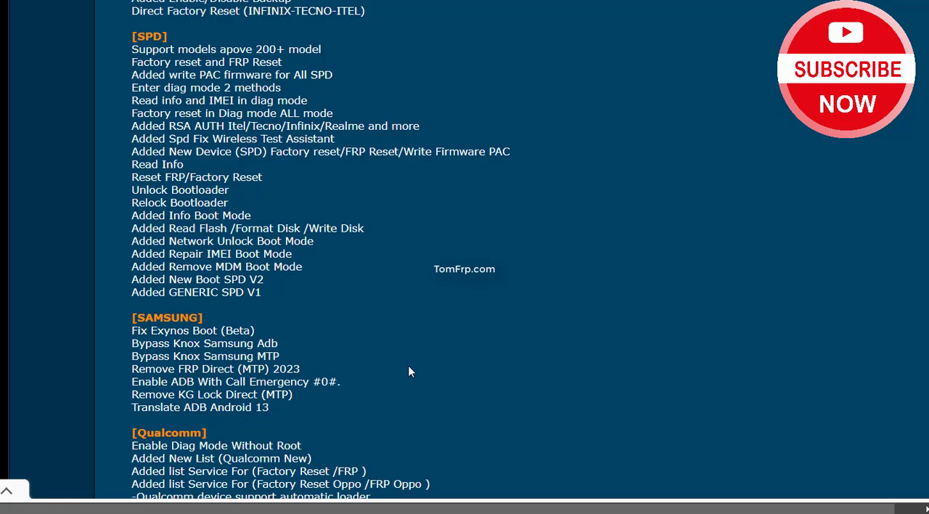
scroll(down, 3)
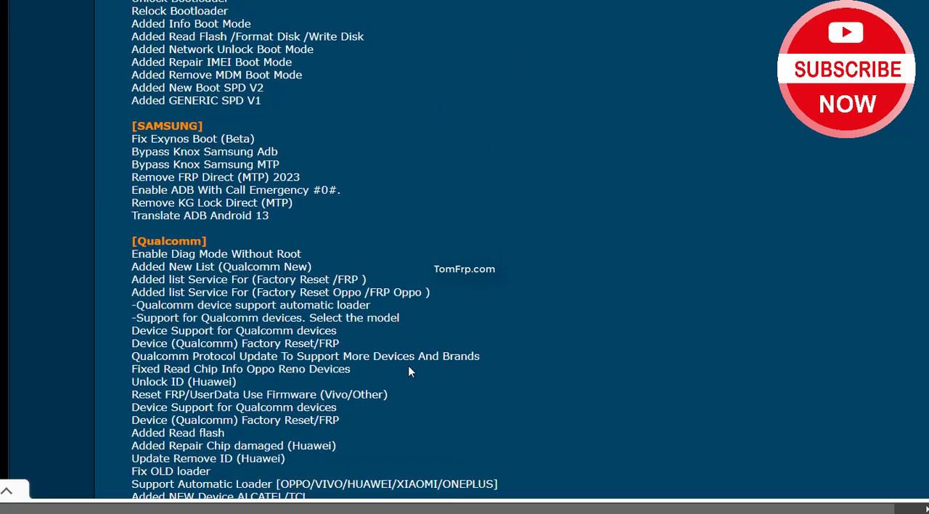
scroll(down, 3)
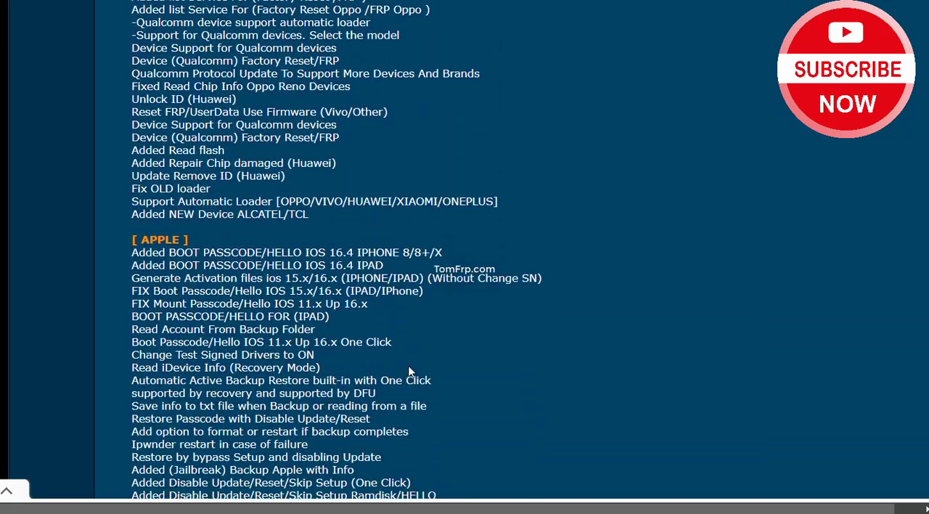
scroll(down, 3)
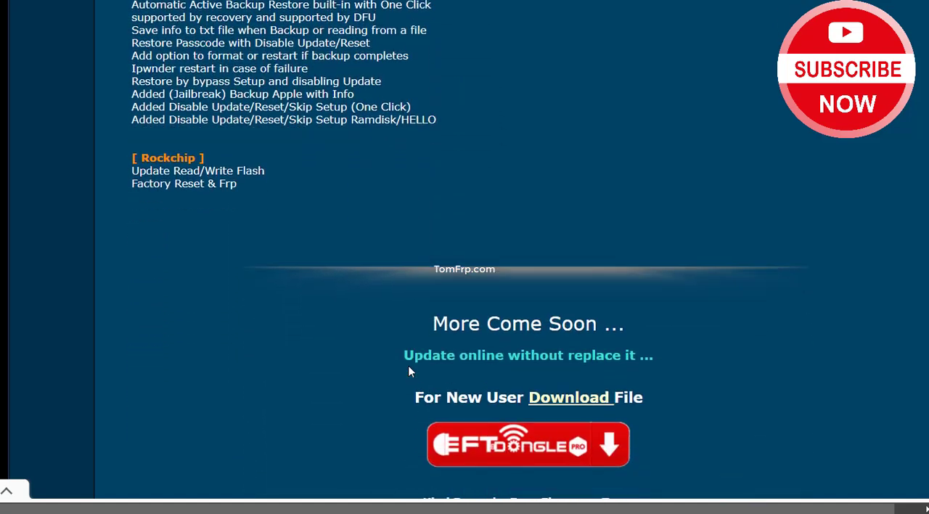
scroll(down, 3)
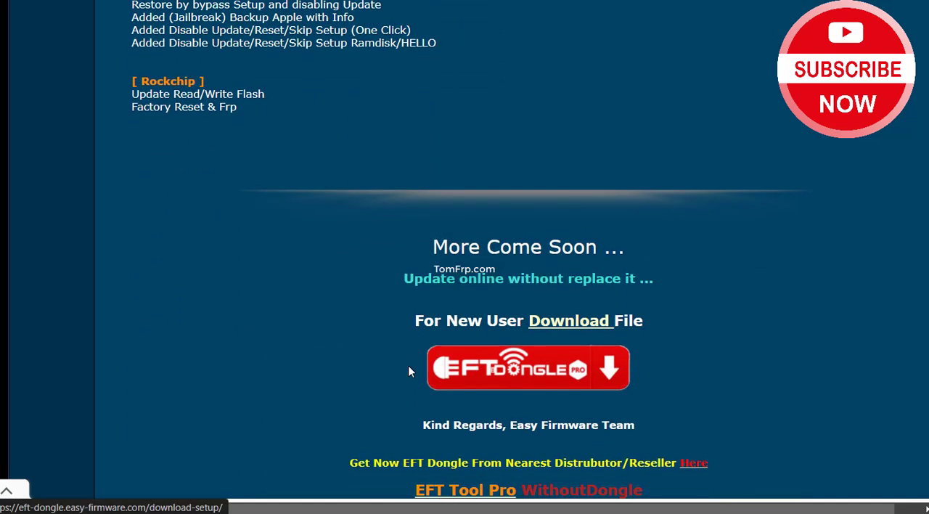